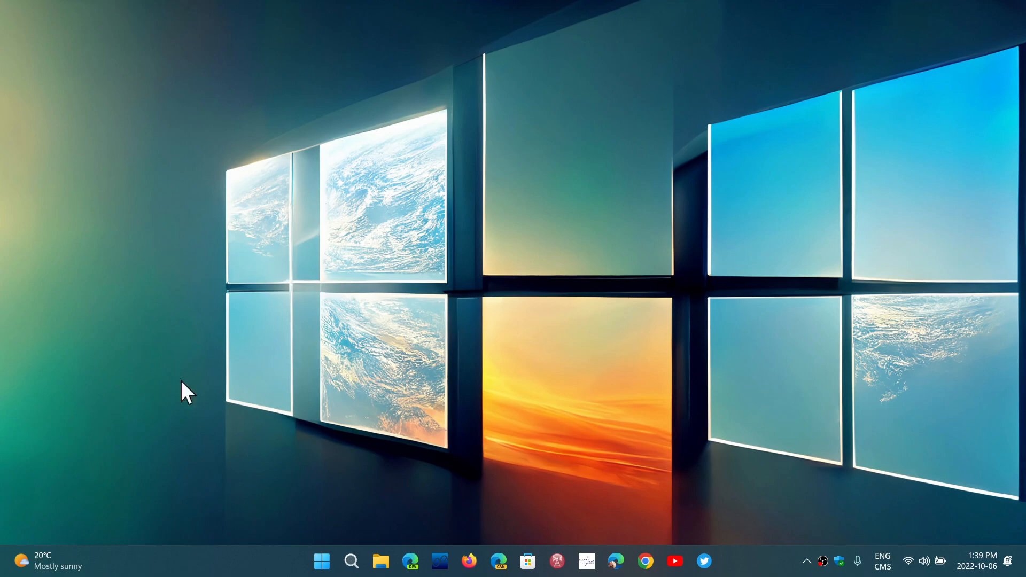
{"action": "mouse_move", "coordinate": [385, 485]}
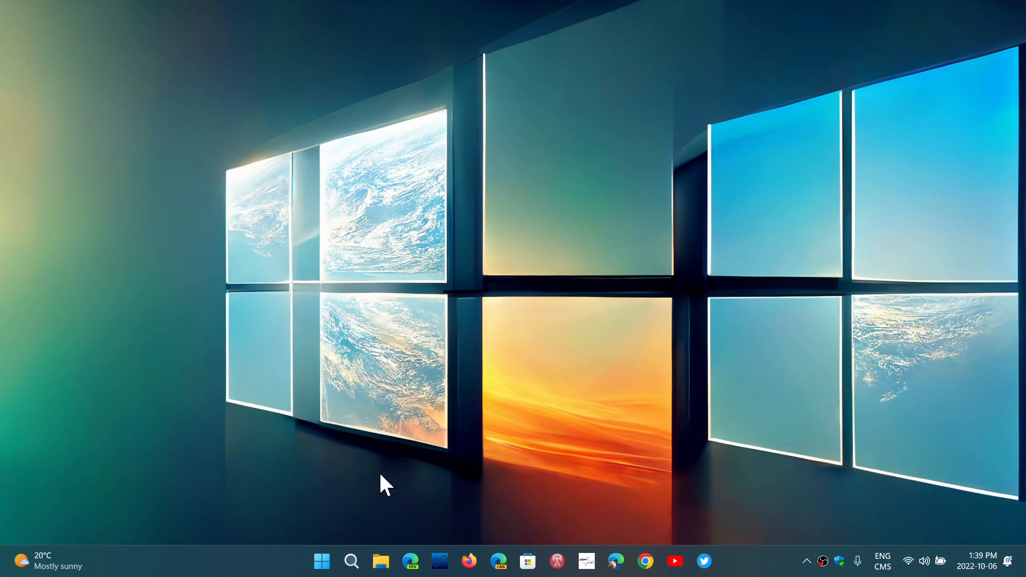
Search Windows for "control" to surface Control Panel as the best match
{"action": "left_click", "coordinate": [352, 561]}
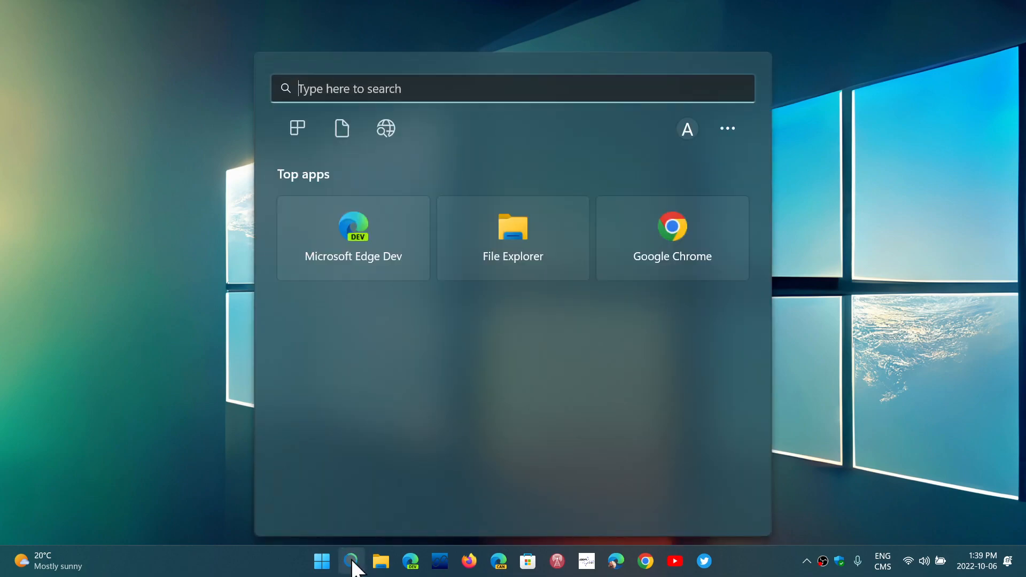
{"action": "type", "text": "control"}
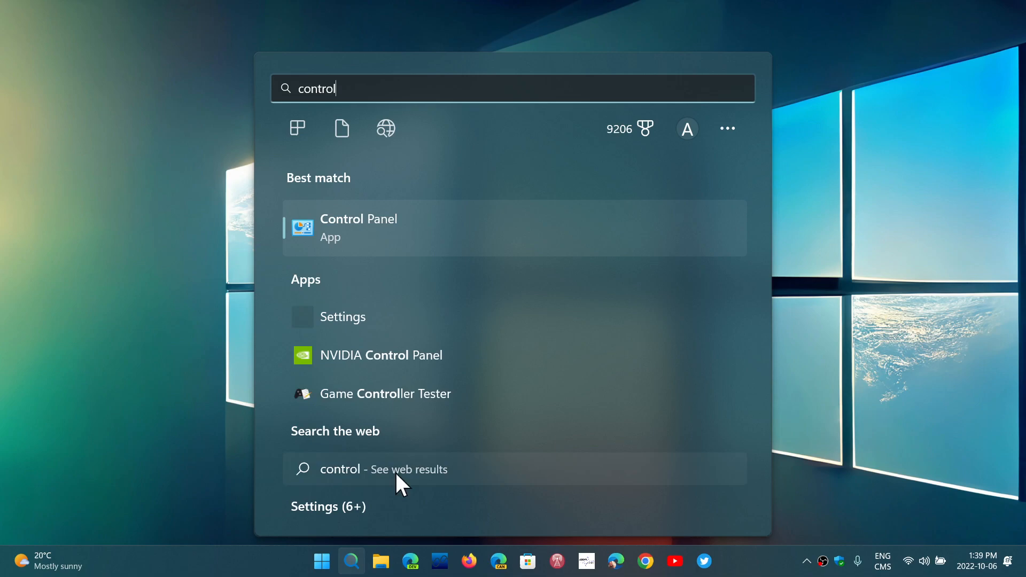
Launch Control Panel and go to Programs and Features
{"action": "left_click", "coordinate": [359, 226]}
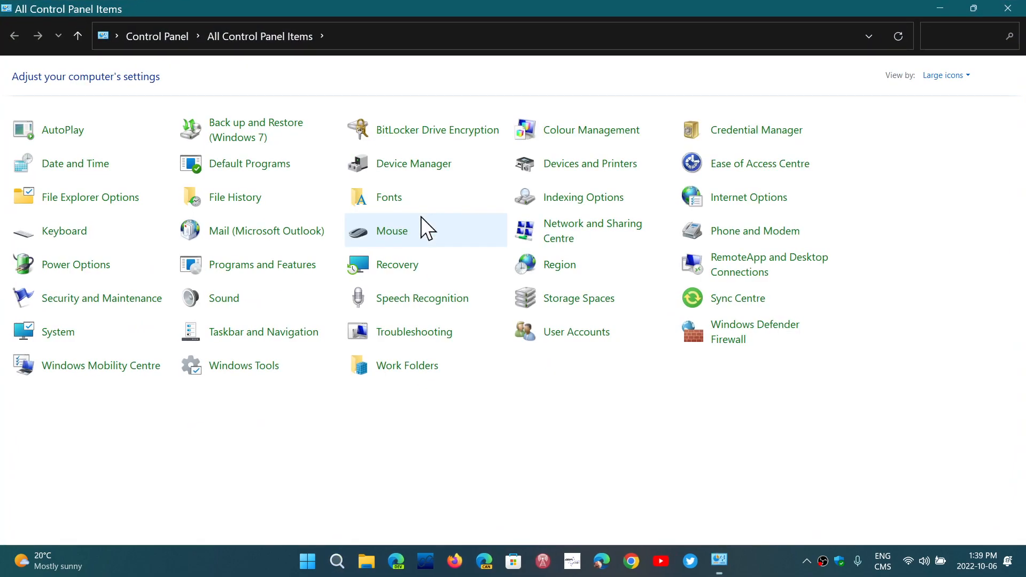
{"action": "mouse_move", "coordinate": [273, 277]}
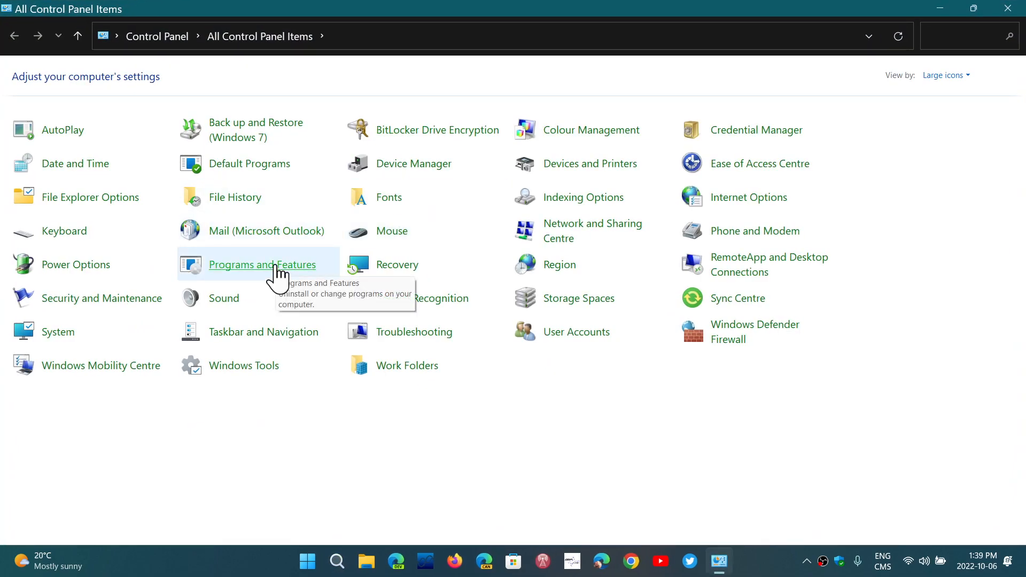
{"action": "left_click", "coordinate": [261, 265]}
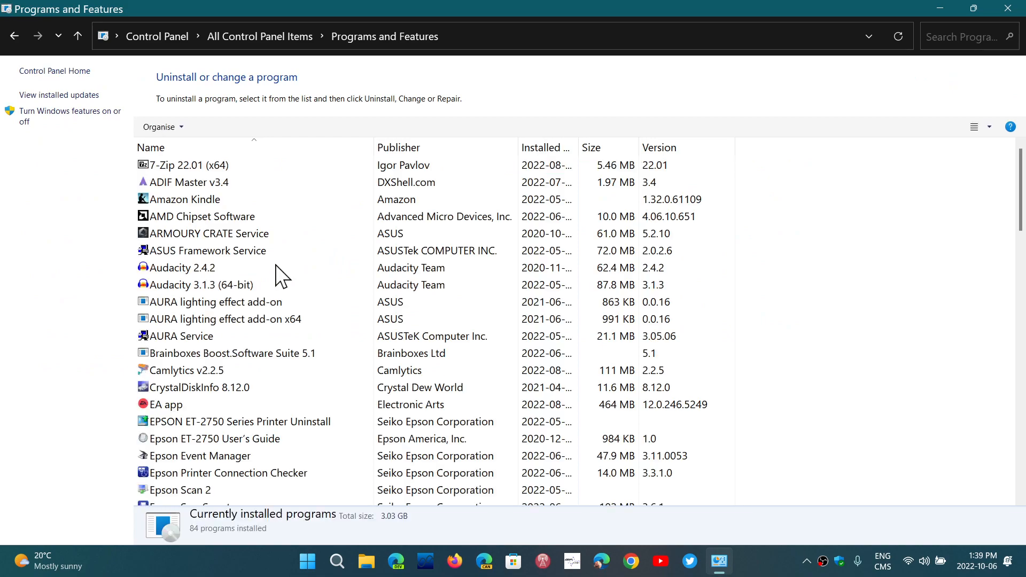
{"action": "mouse_move", "coordinate": [56, 116]}
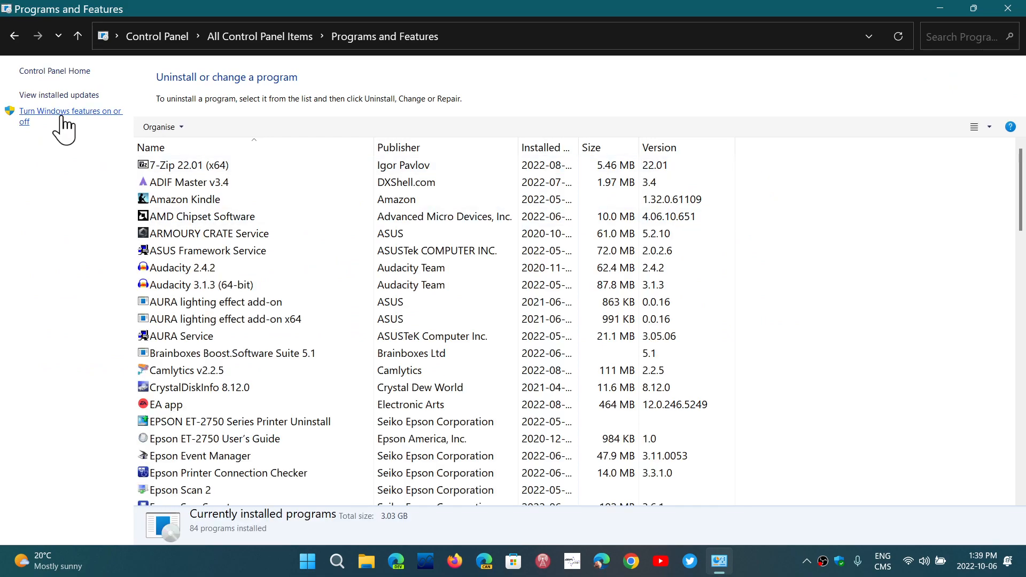
Uncheck Virtual Machine Platform in Windows Features and confirm with OK
{"action": "left_click", "coordinate": [70, 111]}
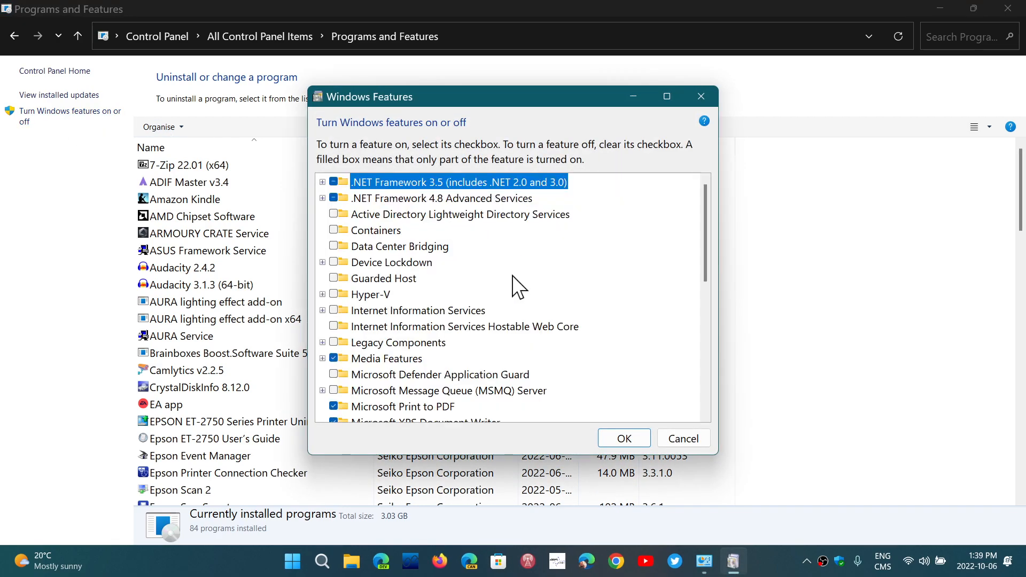
{"action": "mouse_move", "coordinate": [707, 360]}
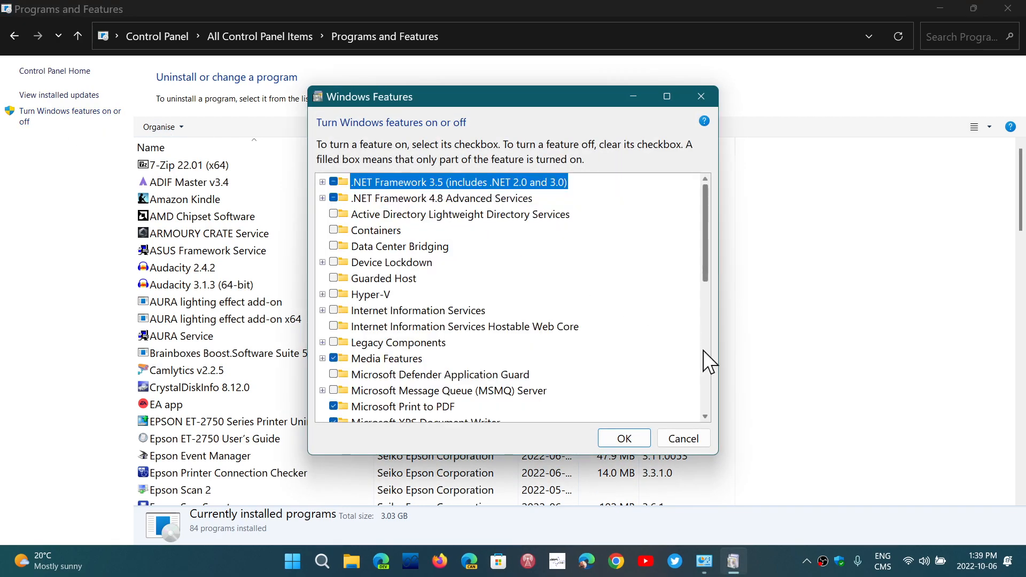
{"action": "scroll", "scroll_direction": "down", "scroll_amount": 3}
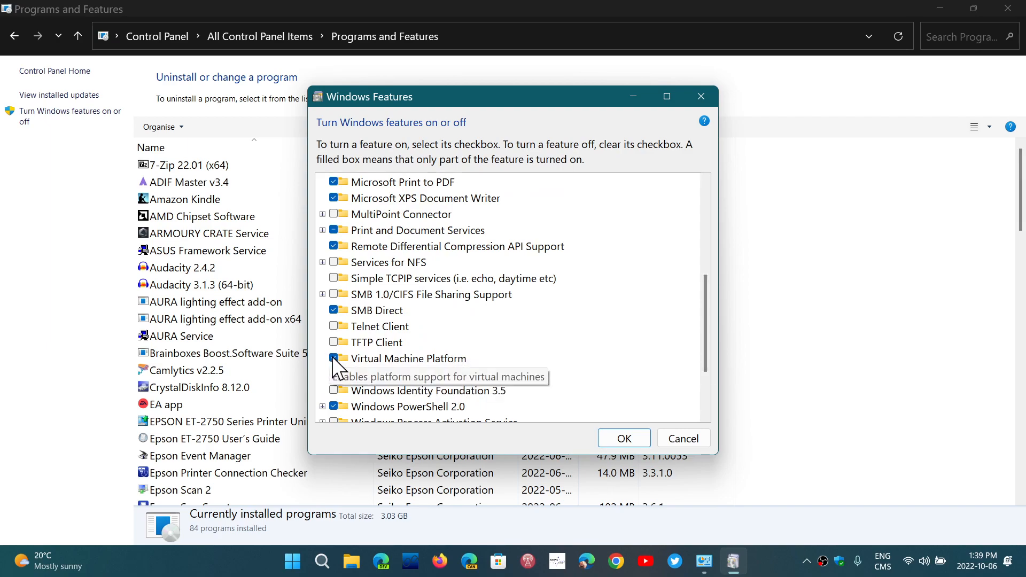
{"action": "left_click", "coordinate": [334, 358]}
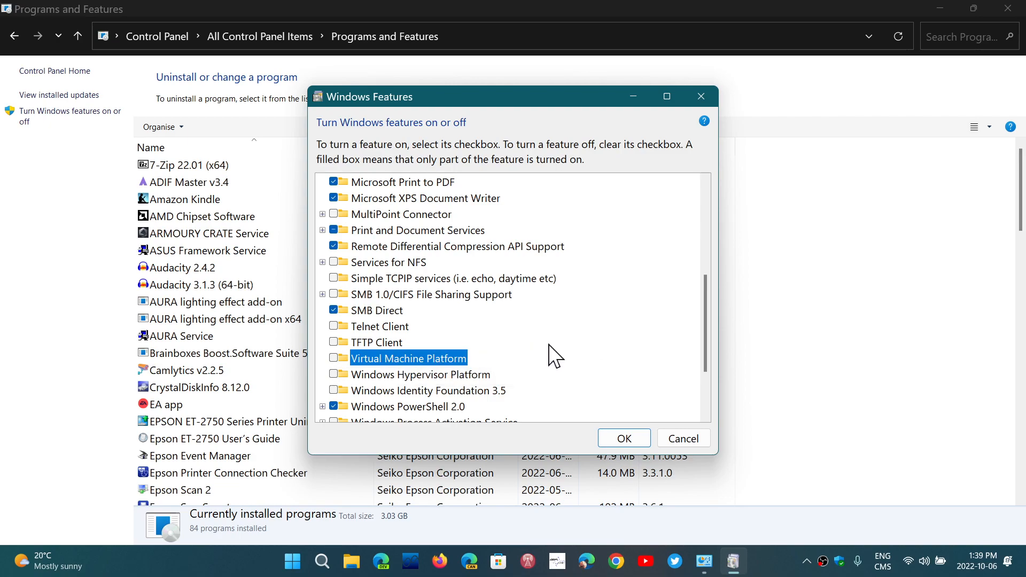
{"action": "mouse_move", "coordinate": [624, 441]}
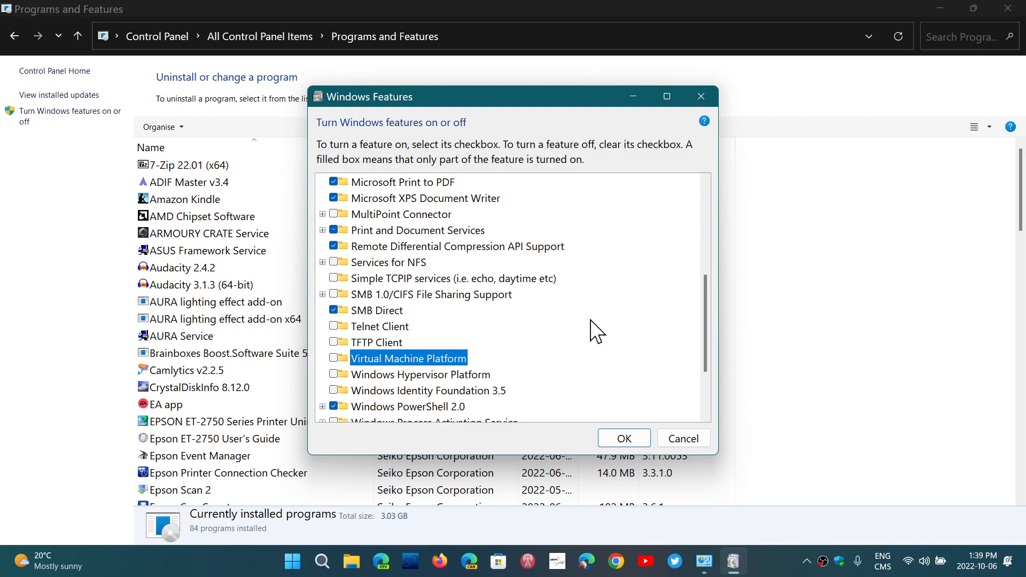
{"action": "mouse_move", "coordinate": [609, 149]}
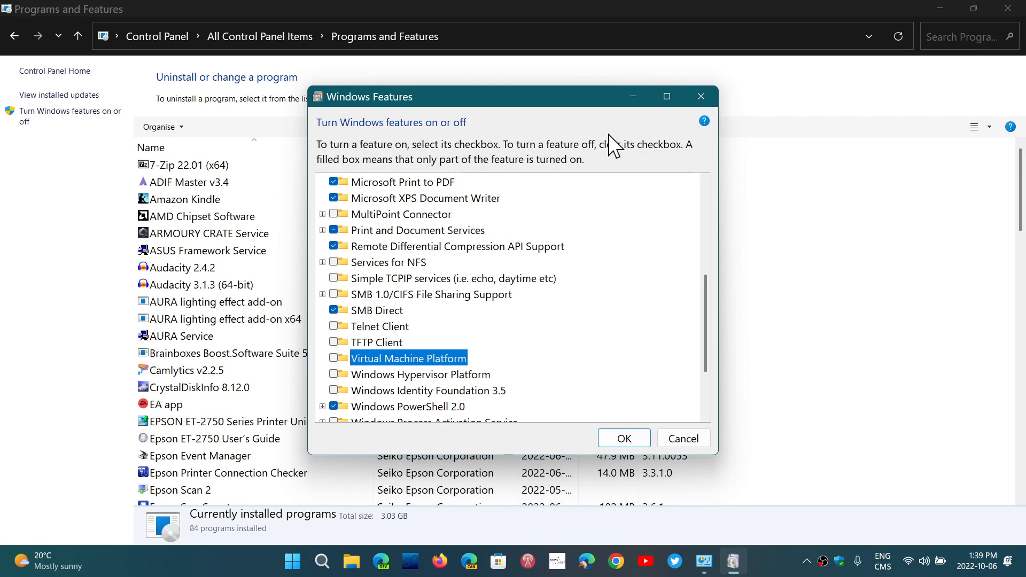
{"action": "left_click", "coordinate": [684, 439]}
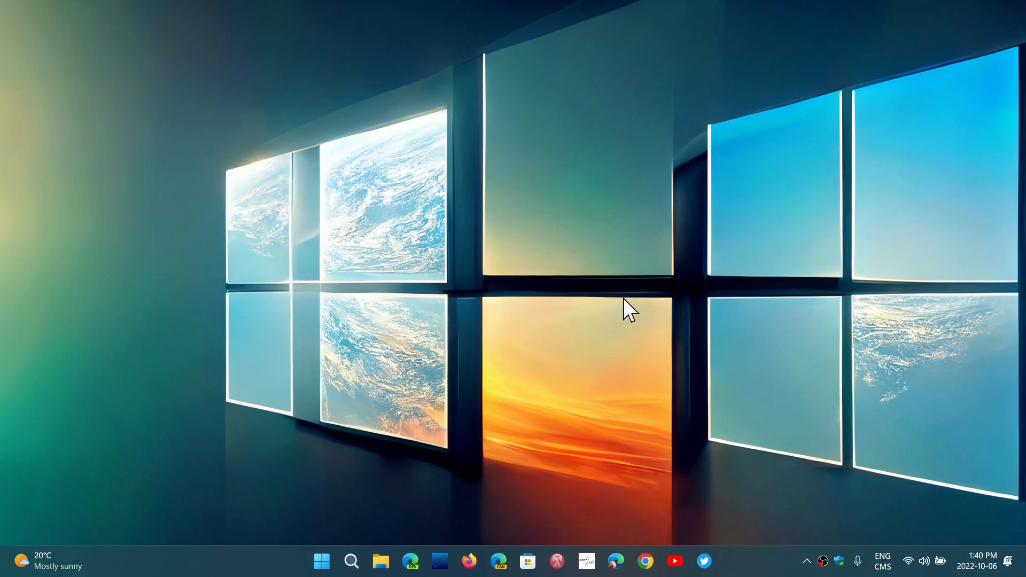
{"action": "mouse_move", "coordinate": [785, 419]}
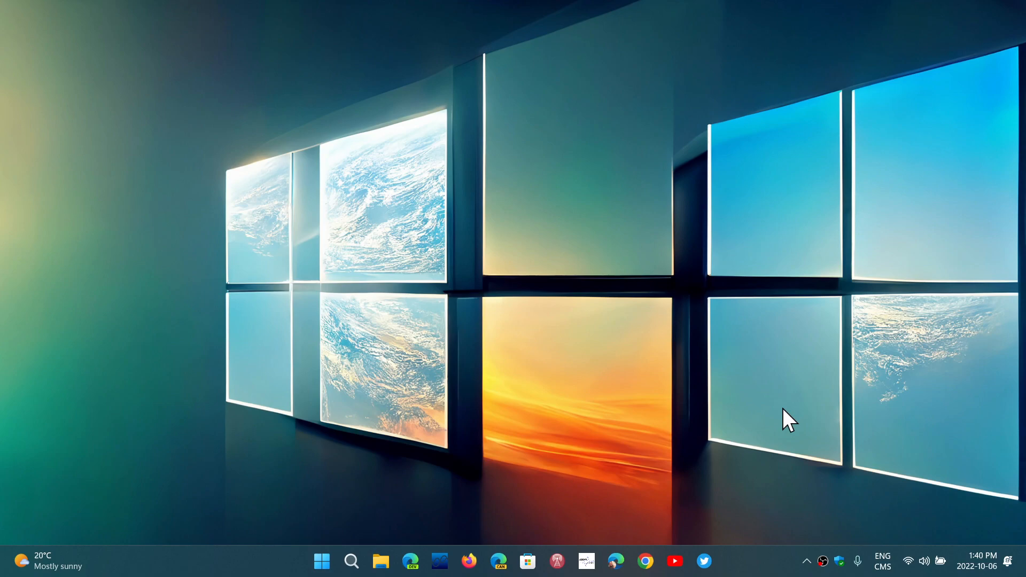
{"action": "mouse_move", "coordinate": [822, 438]}
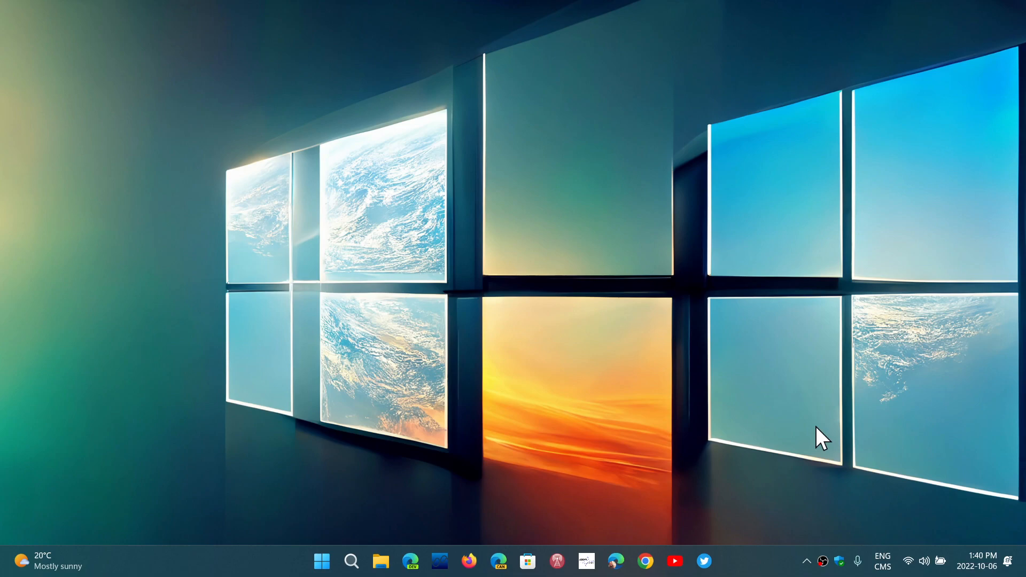
{"action": "mouse_move", "coordinate": [853, 512]}
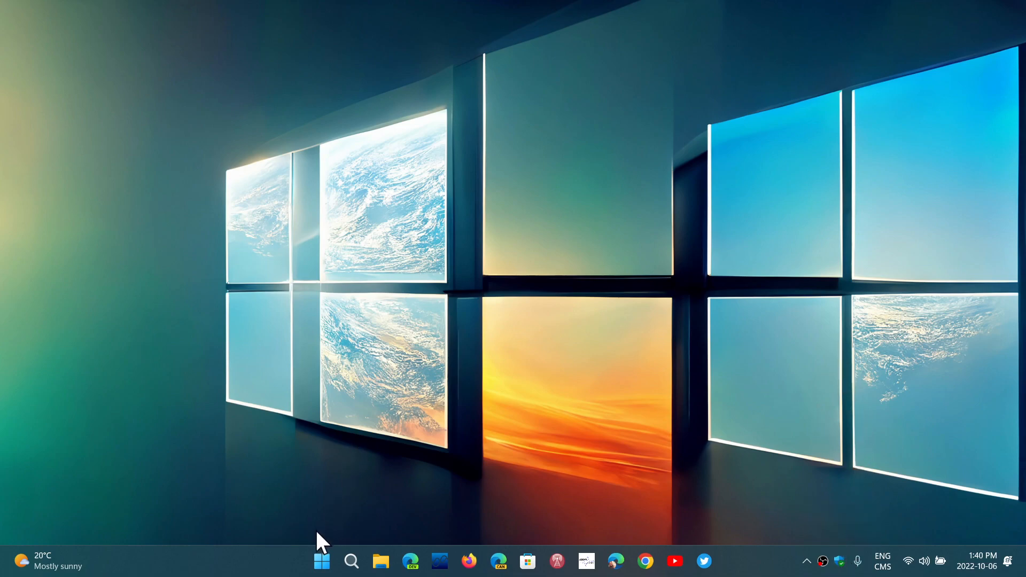
{"action": "left_click", "coordinate": [322, 561]}
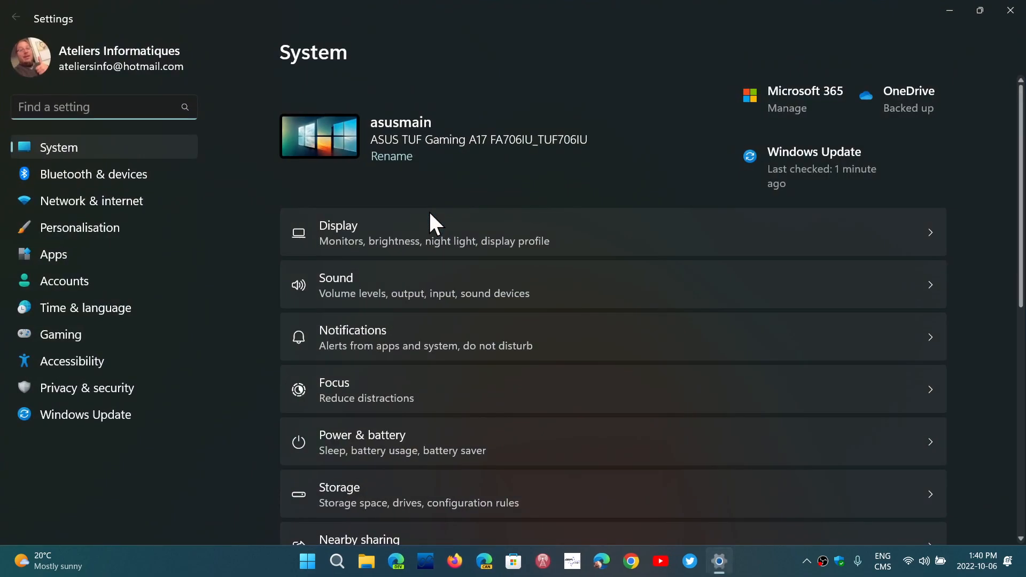
{"action": "mouse_move", "coordinate": [275, 267]}
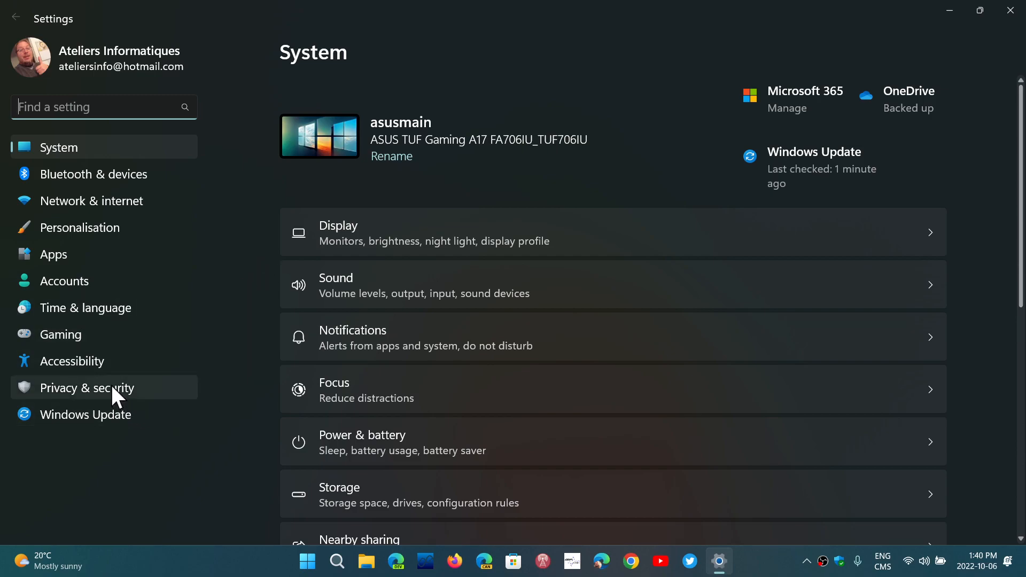
Go to Privacy & security in Settings to reach Windows Security
{"action": "left_click", "coordinate": [87, 388]}
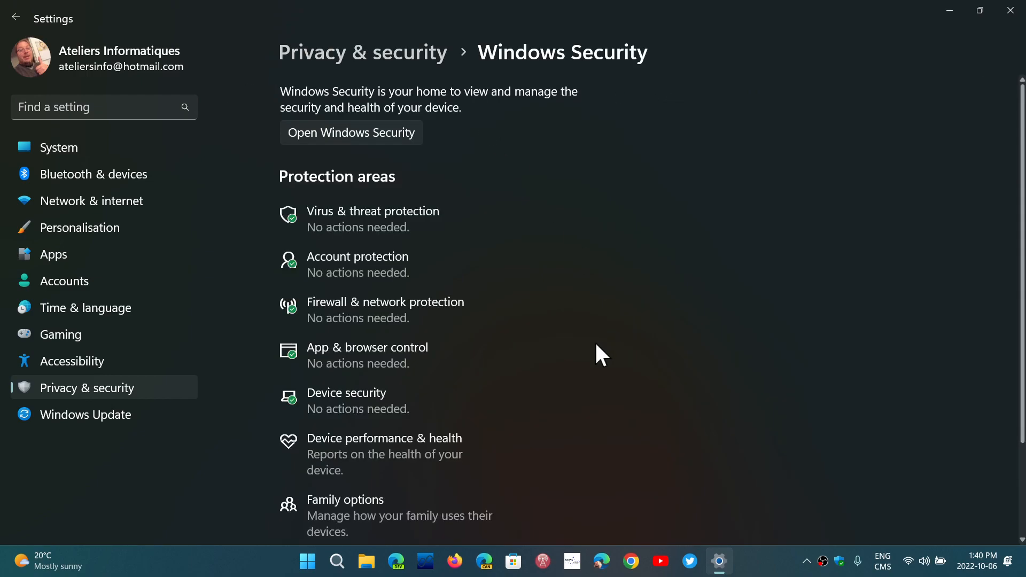
{"action": "mouse_move", "coordinate": [647, 426]}
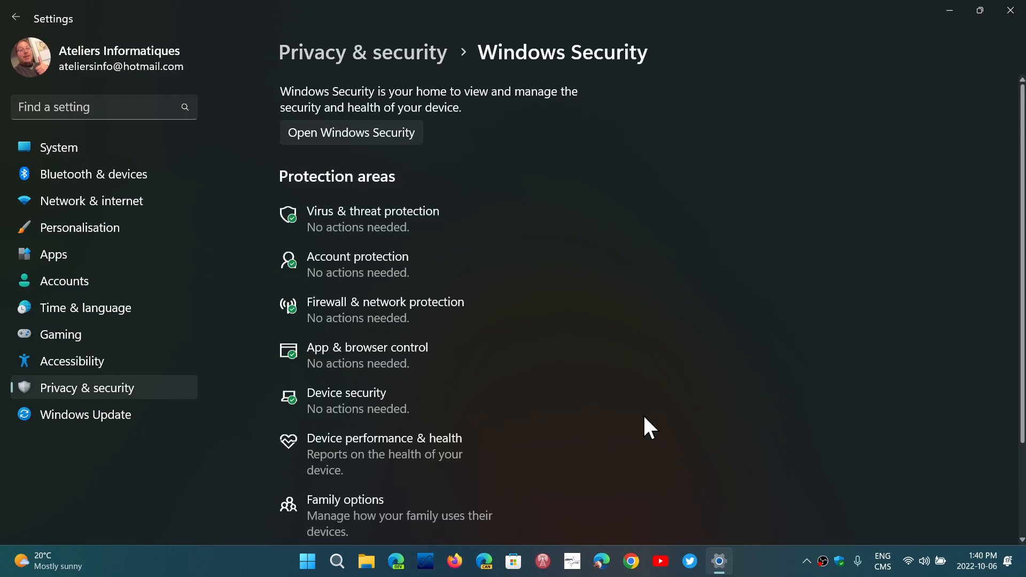
{"action": "mouse_move", "coordinate": [398, 369]}
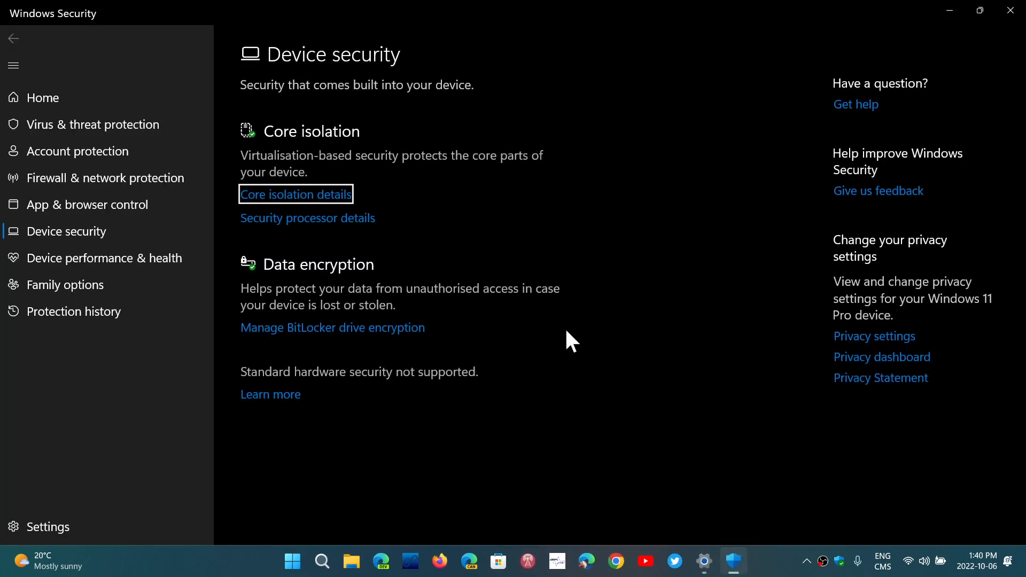
{"action": "mouse_move", "coordinate": [528, 220]}
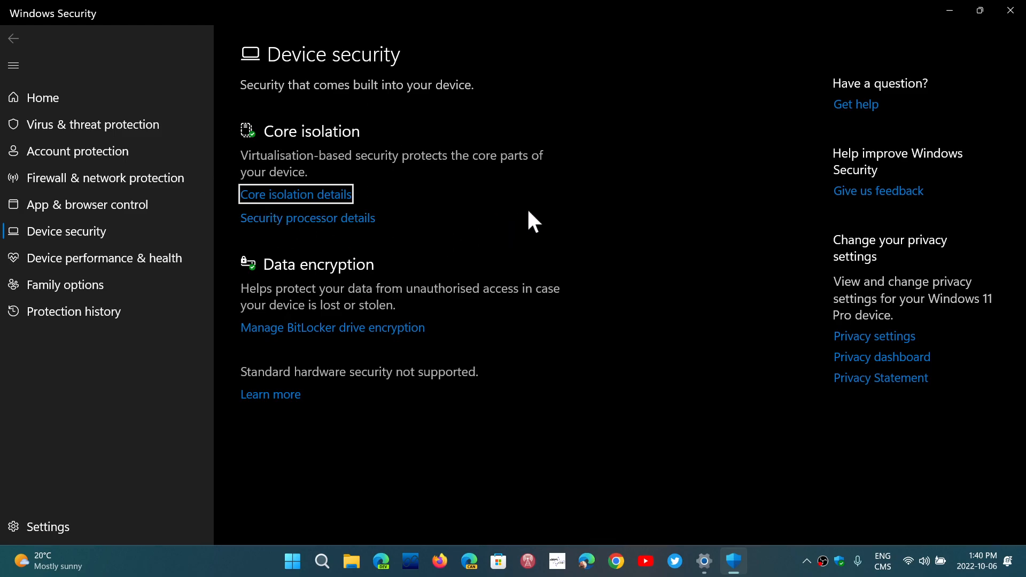
{"action": "mouse_move", "coordinate": [371, 200]}
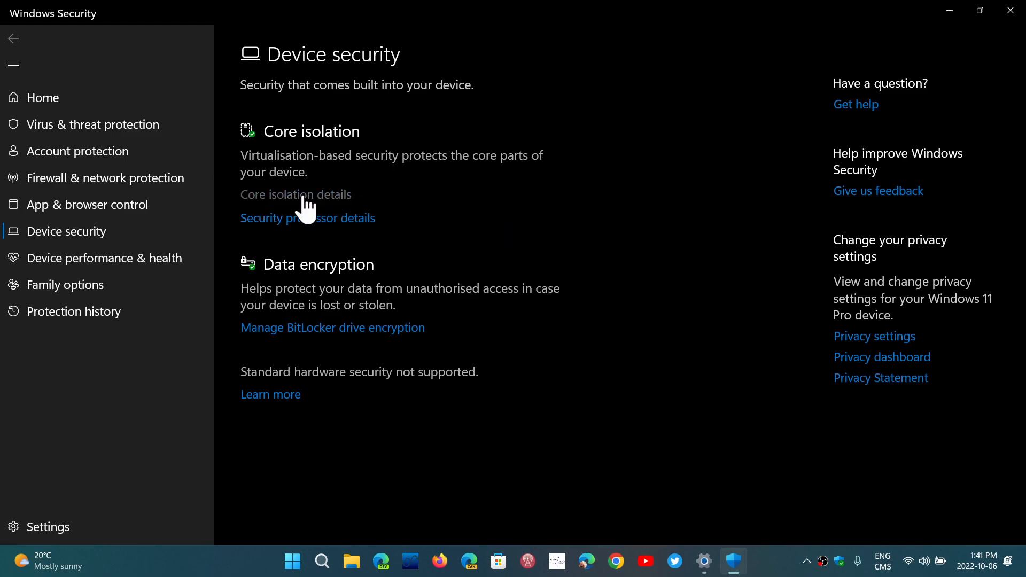
View Core isolation details, confirming Memory integrity is Off
{"action": "left_click", "coordinate": [296, 194]}
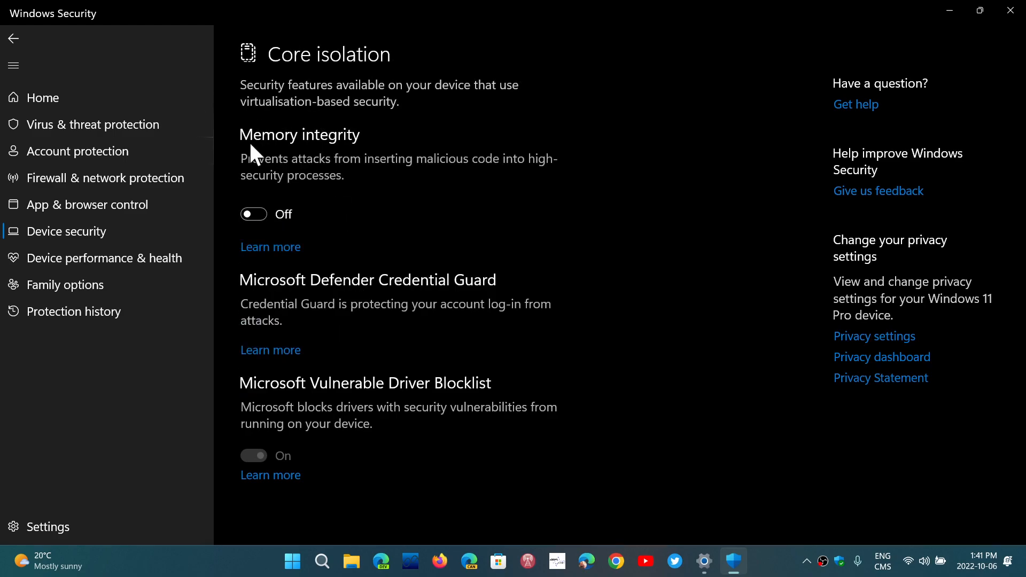
{"action": "mouse_move", "coordinate": [477, 235]}
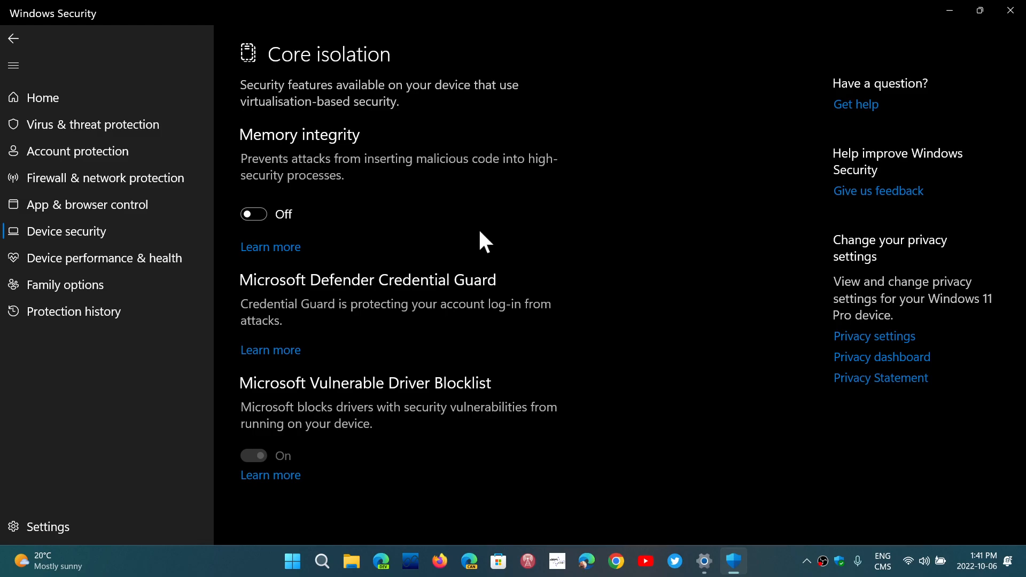
{"action": "mouse_move", "coordinate": [755, 89]}
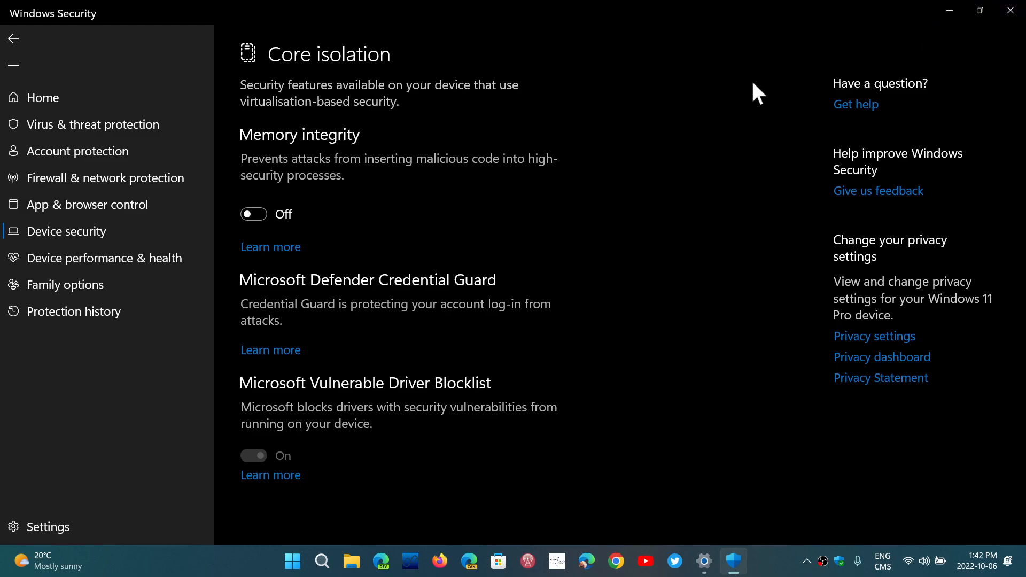
{"action": "mouse_move", "coordinate": [288, 226]}
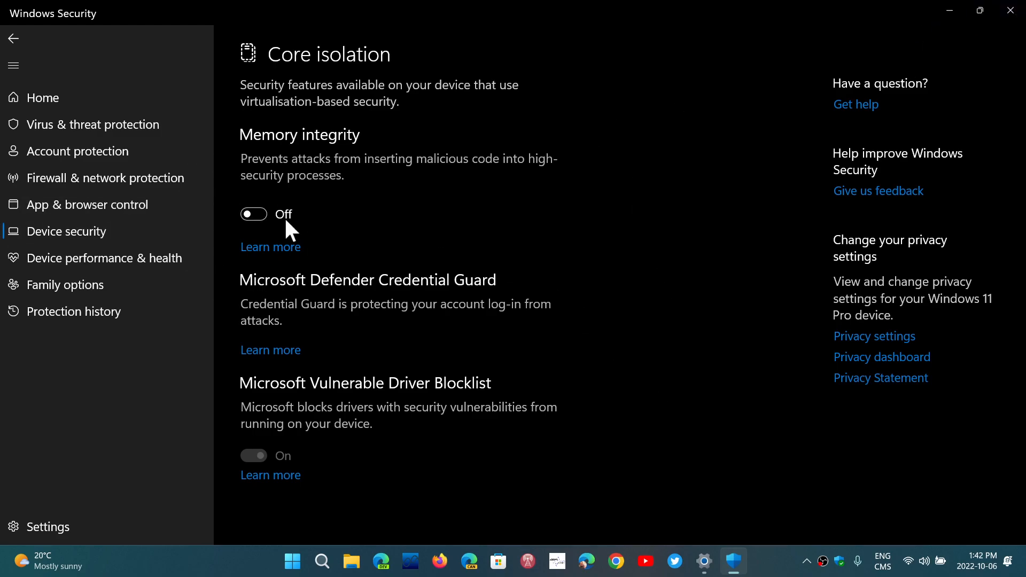
{"action": "mouse_move", "coordinate": [637, 204]}
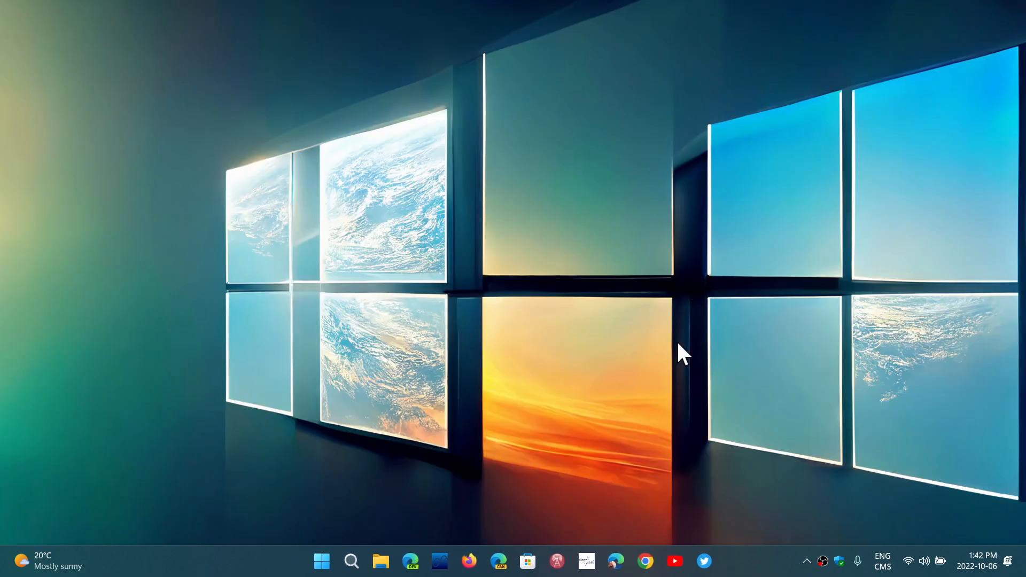
{"action": "mouse_move", "coordinate": [691, 396]}
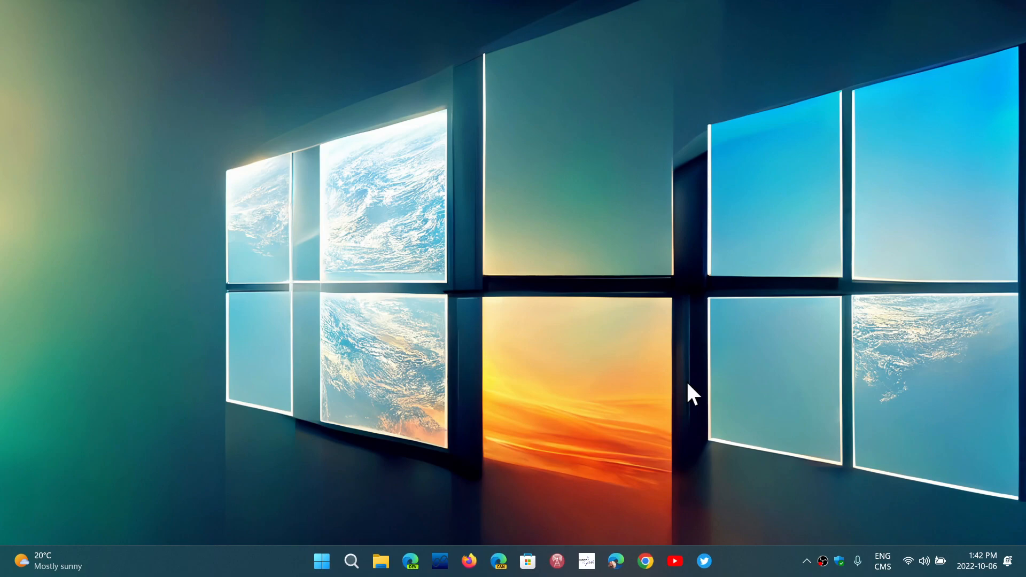